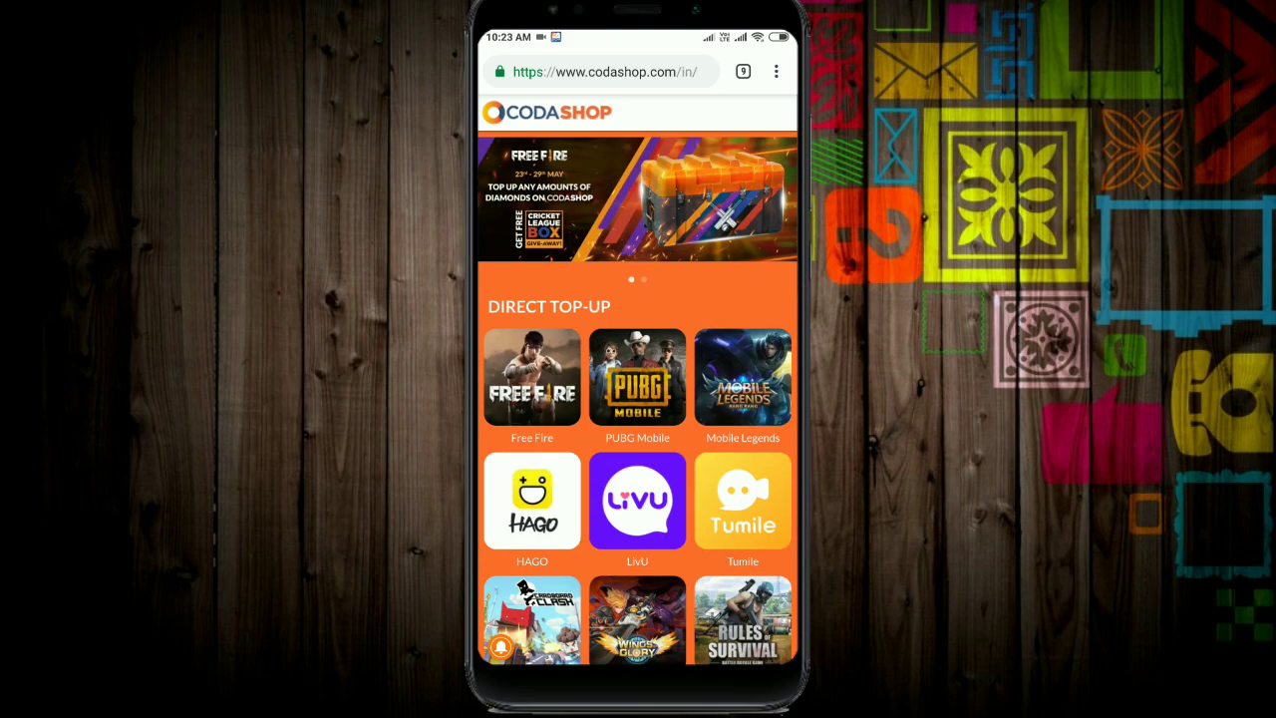
Choose the Free Fire tile under Direct Top-Up and enter the player ID
{"action": "left_click", "coordinate": [530, 377]}
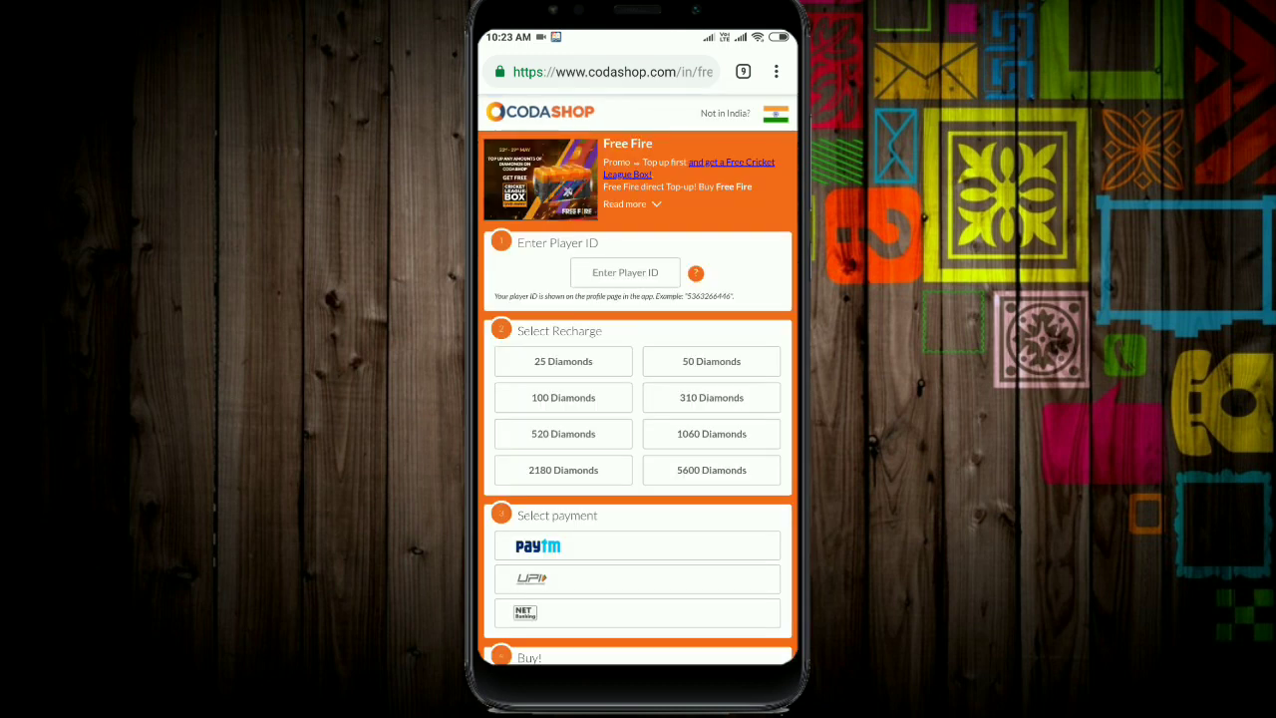
{"action": "left_click", "coordinate": [626, 271]}
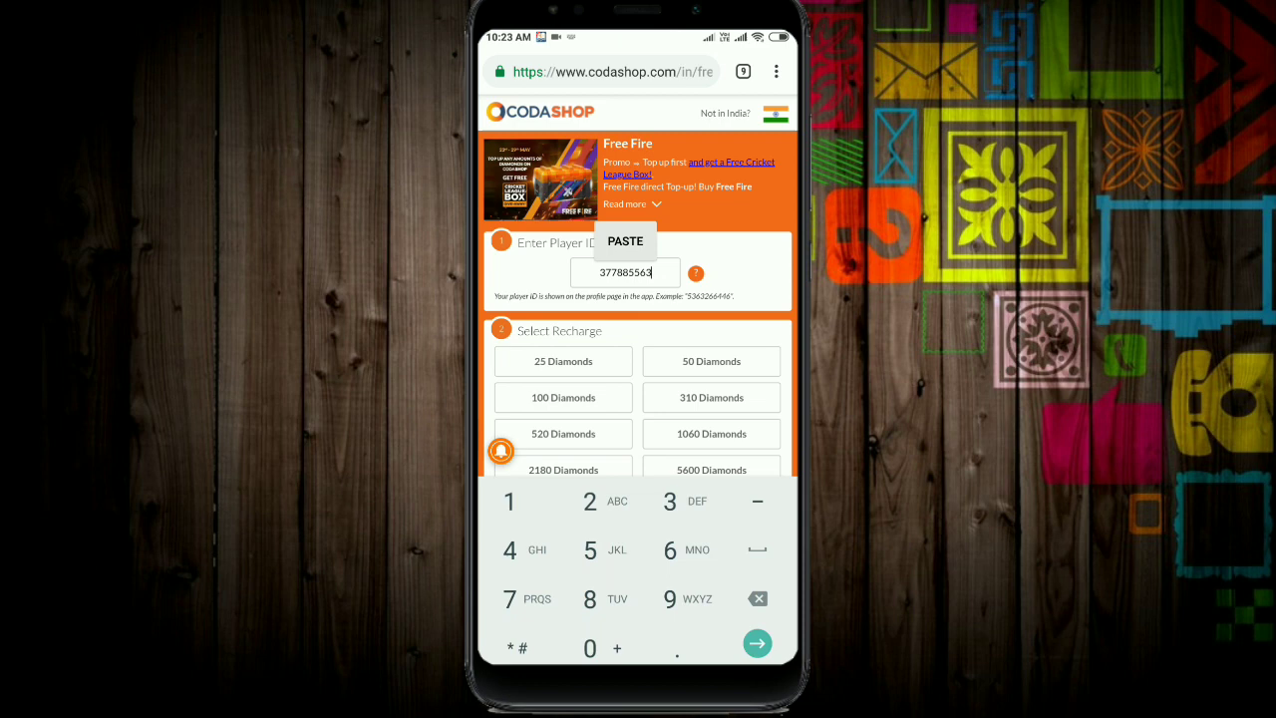
{"action": "scroll", "scroll_direction": "down", "scroll_amount": 3}
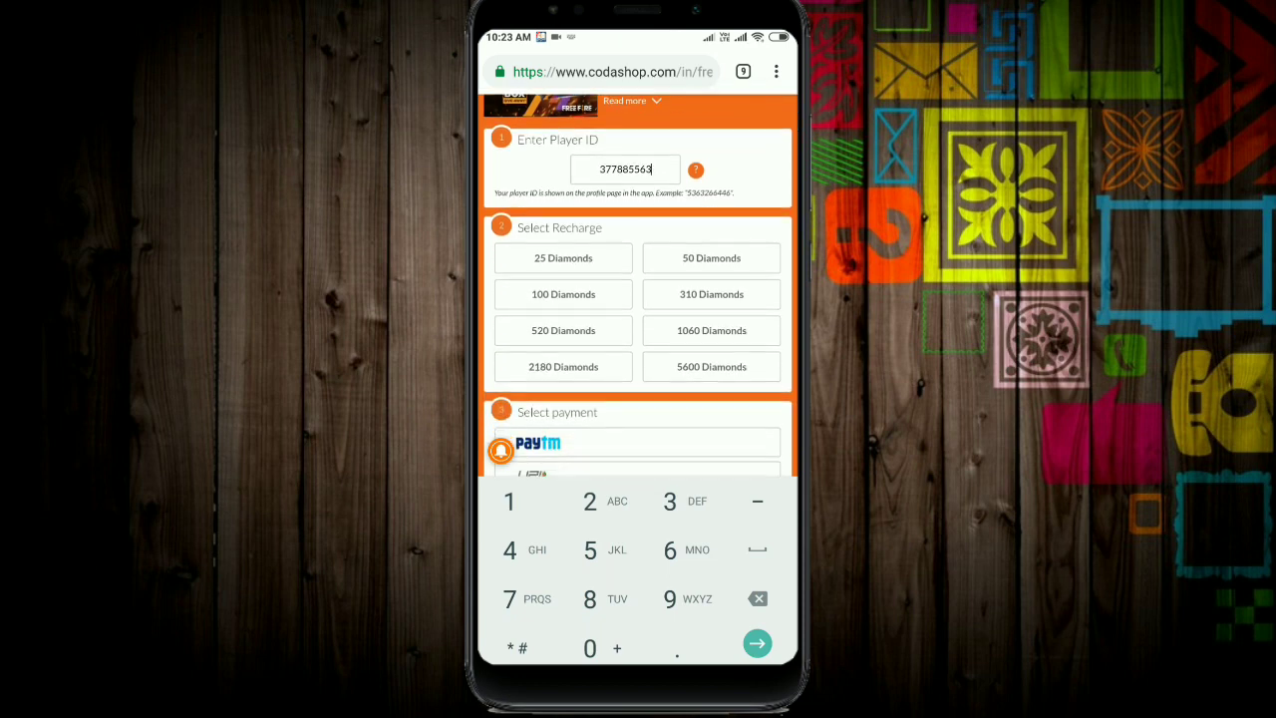
Select the 100 Diamonds recharge with Paytm payment at ₹80, dismissing the Add to Home screen prompt
{"action": "left_click", "coordinate": [563, 295]}
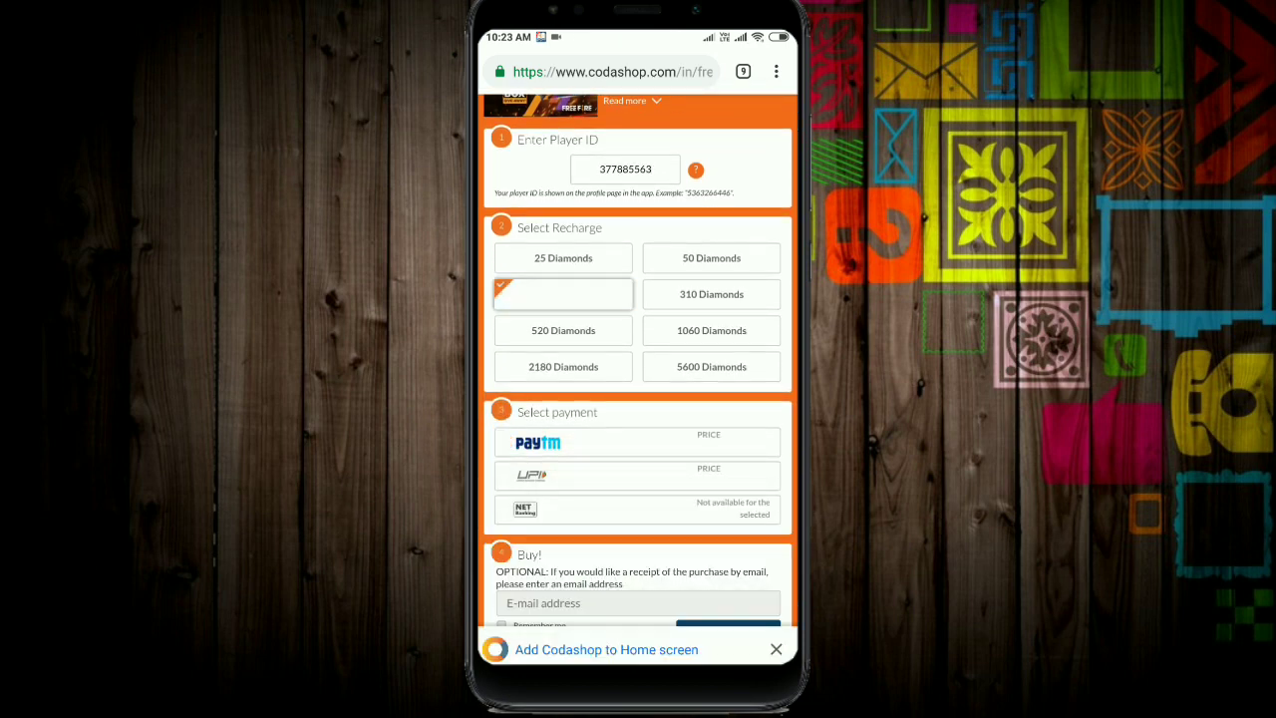
{"action": "left_click", "coordinate": [563, 293]}
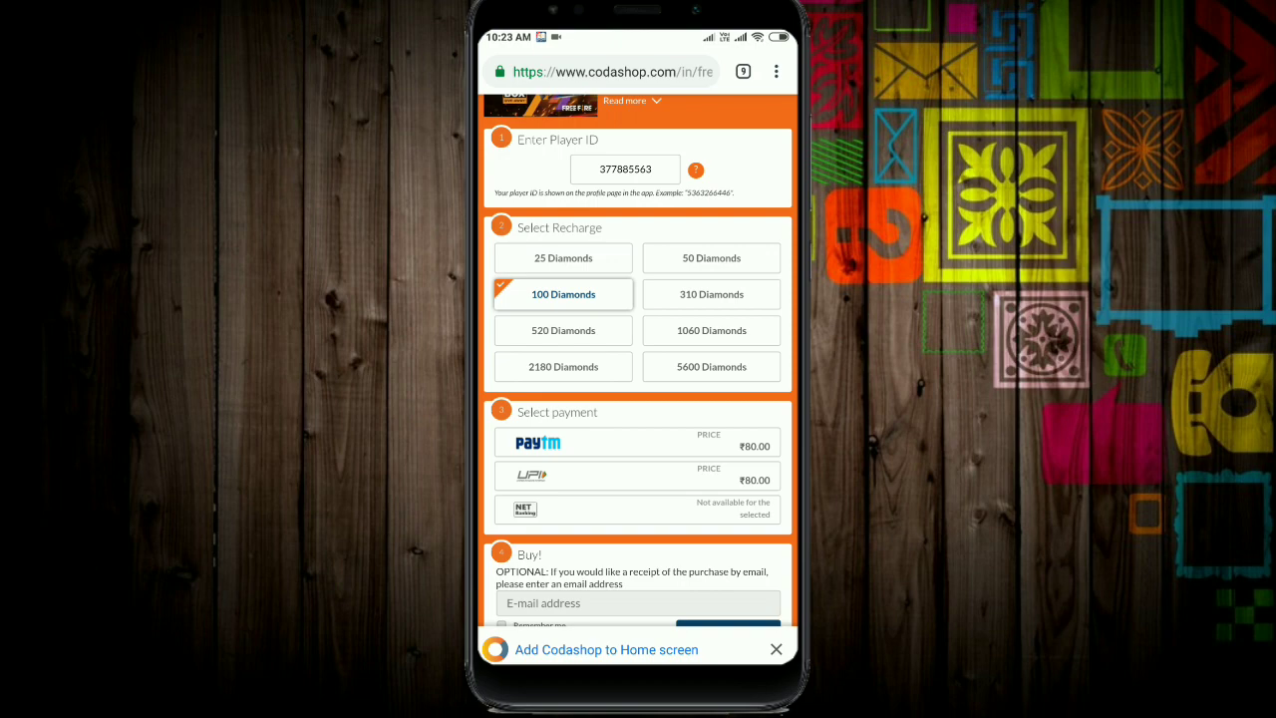
{"action": "left_click", "coordinate": [606, 650]}
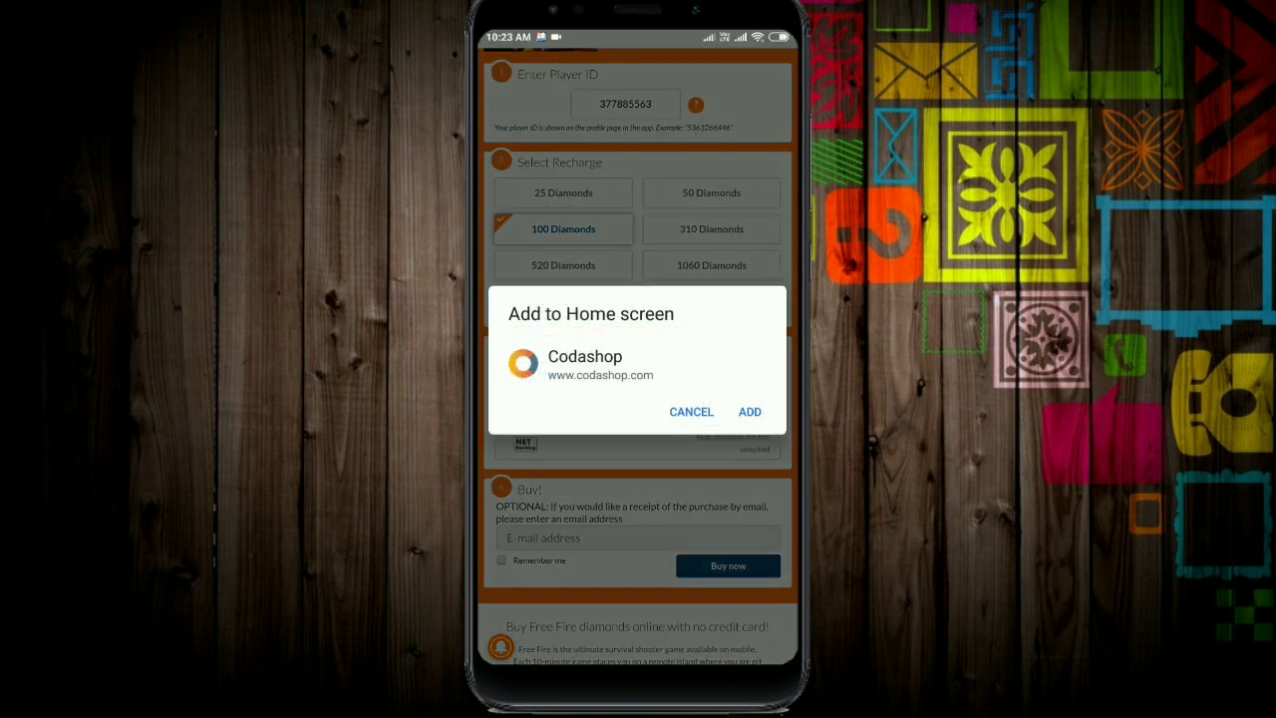
{"action": "left_click", "coordinate": [690, 411]}
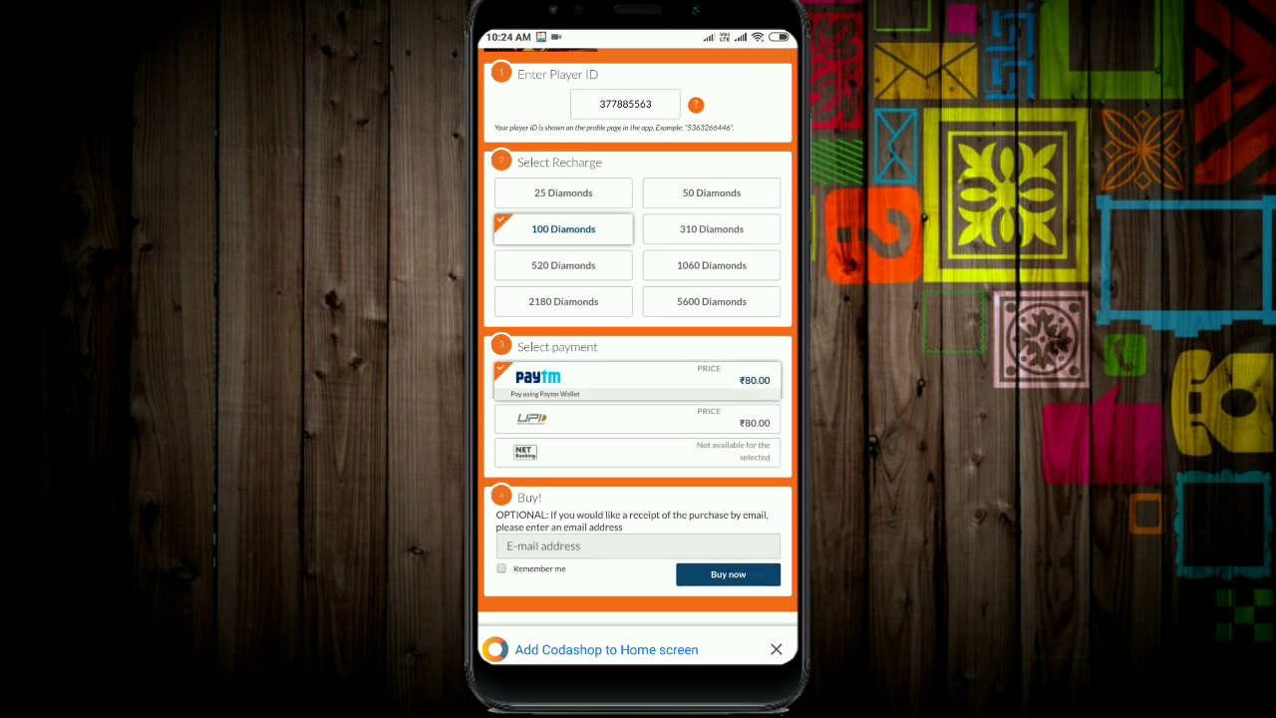
Enter a receipt email in the Buy section and place the order with Buy now
{"action": "scroll", "scroll_direction": "down", "scroll_amount": 3}
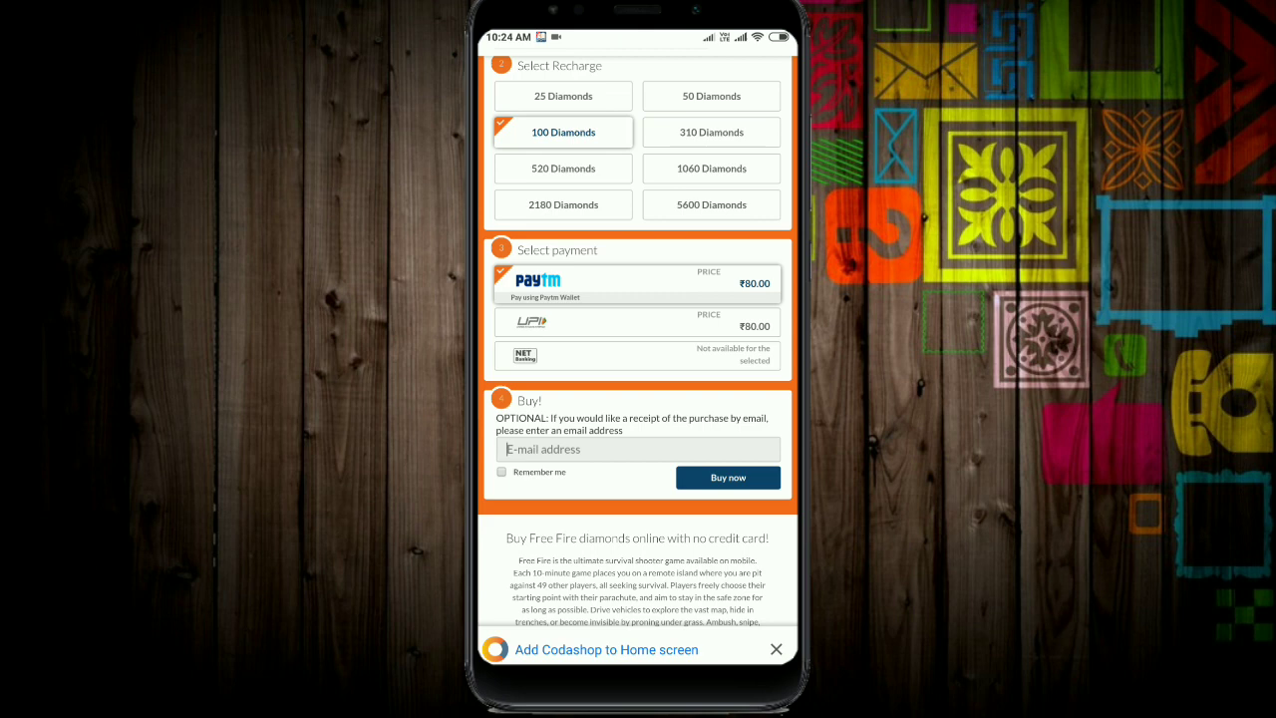
{"action": "left_click", "coordinate": [636, 448]}
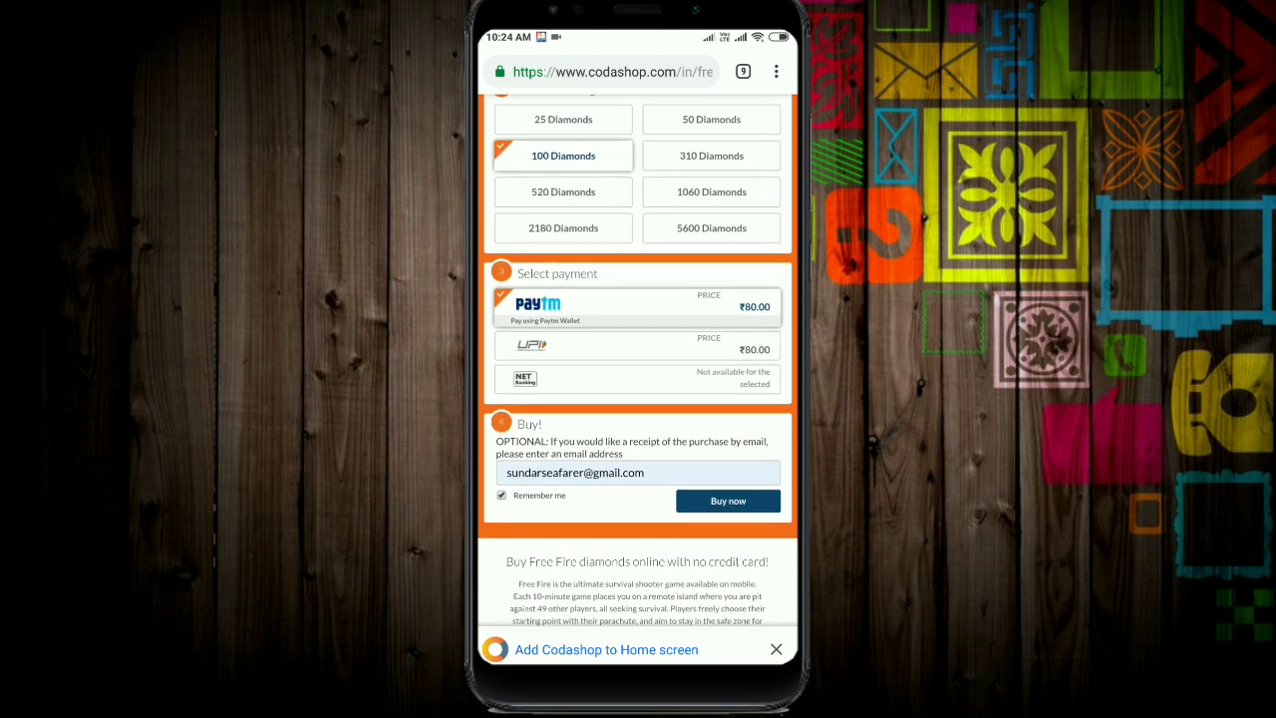
{"action": "left_click", "coordinate": [728, 500]}
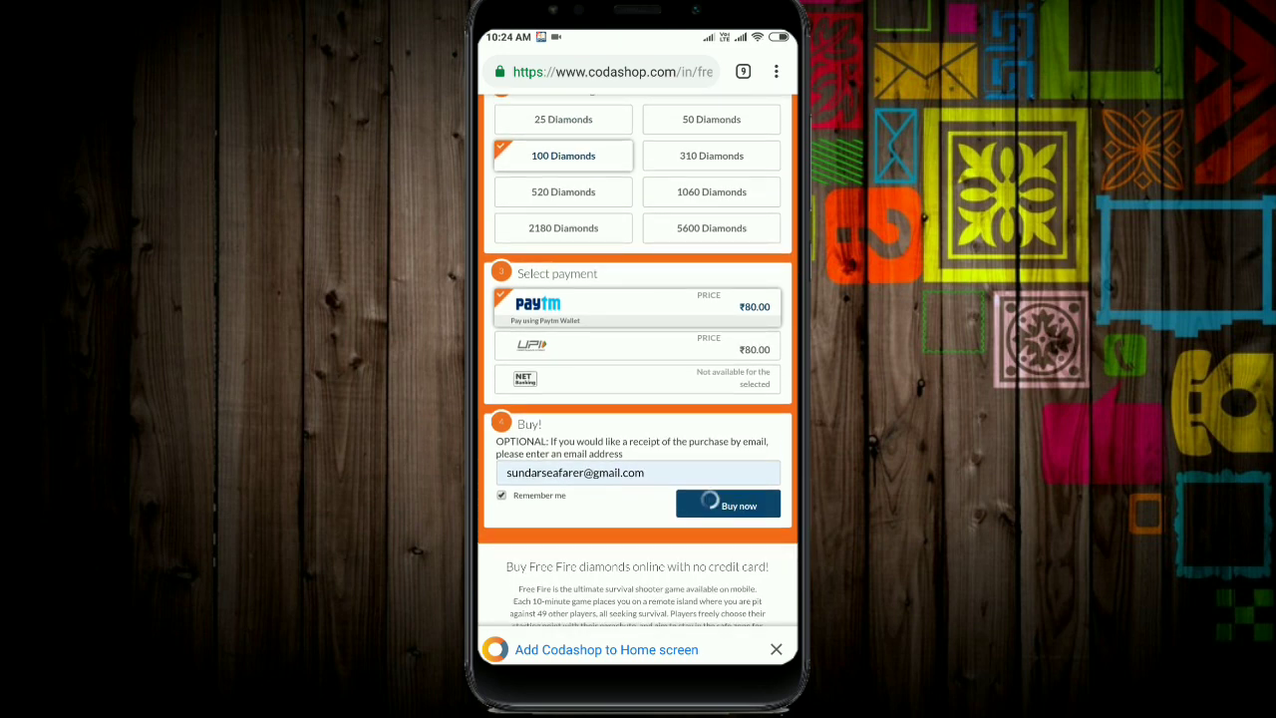
{"action": "left_click", "coordinate": [728, 502]}
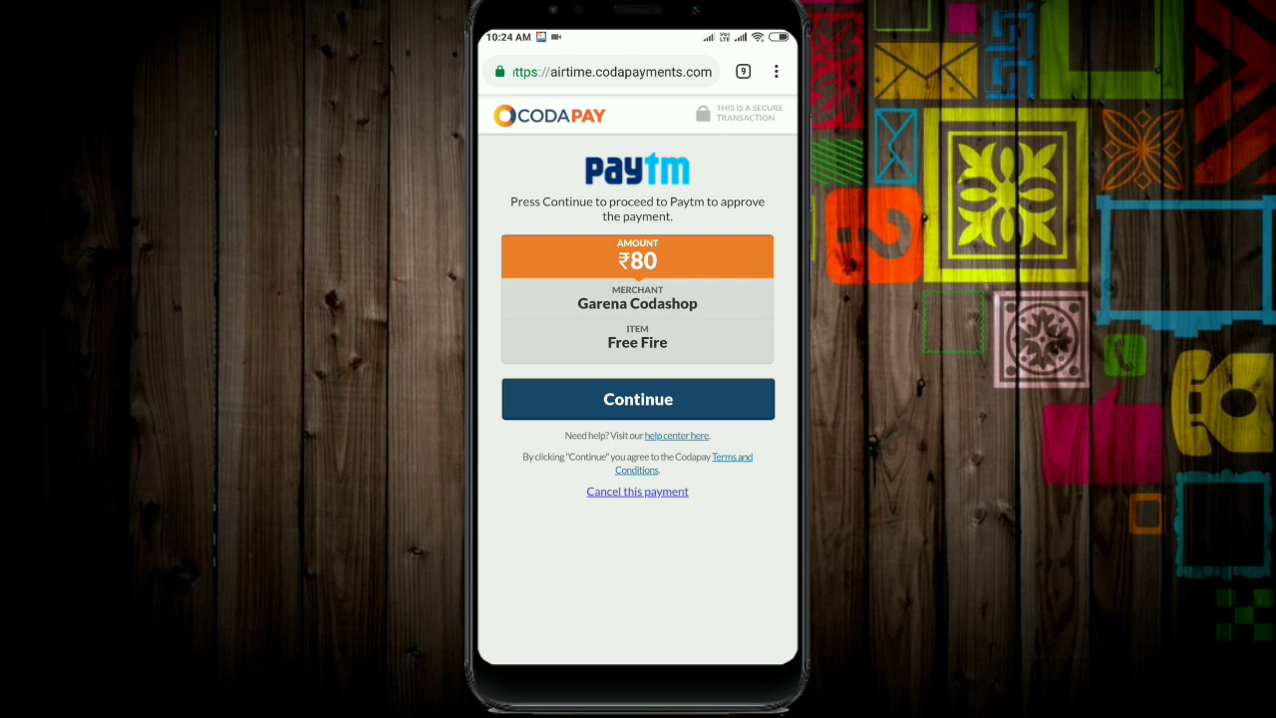
{"action": "left_click", "coordinate": [638, 399]}
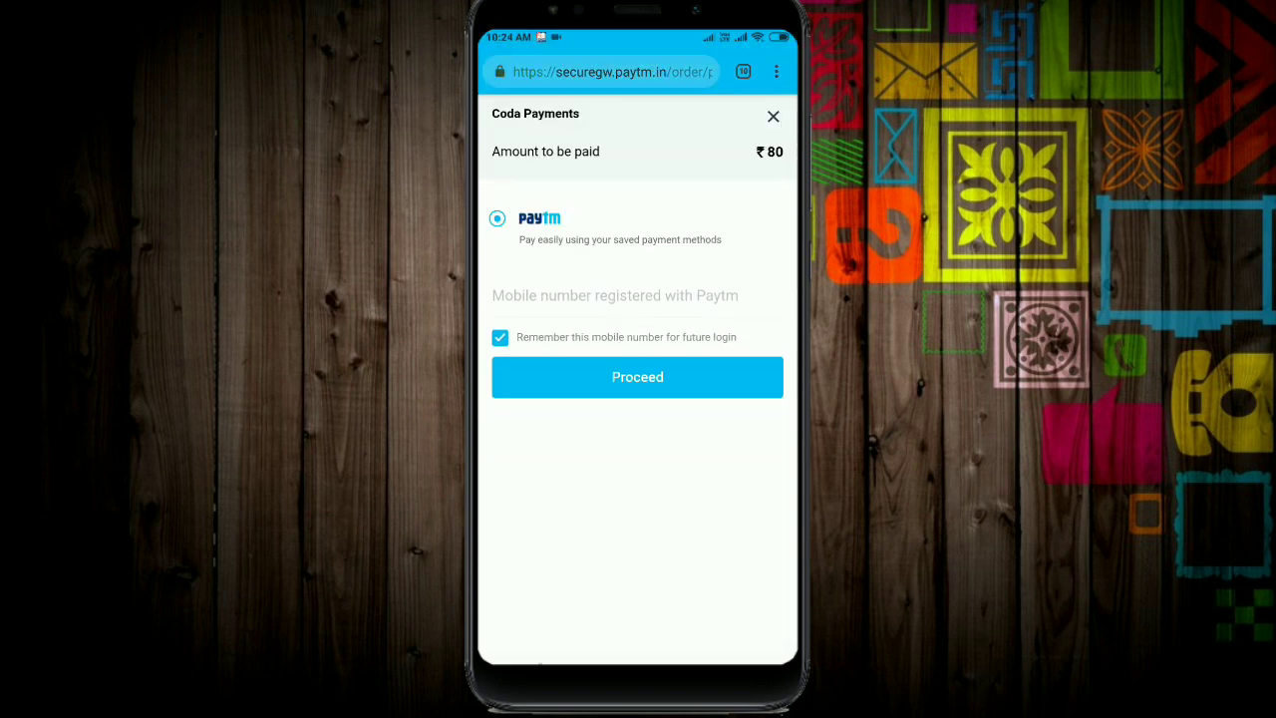
{"action": "left_click", "coordinate": [614, 295]}
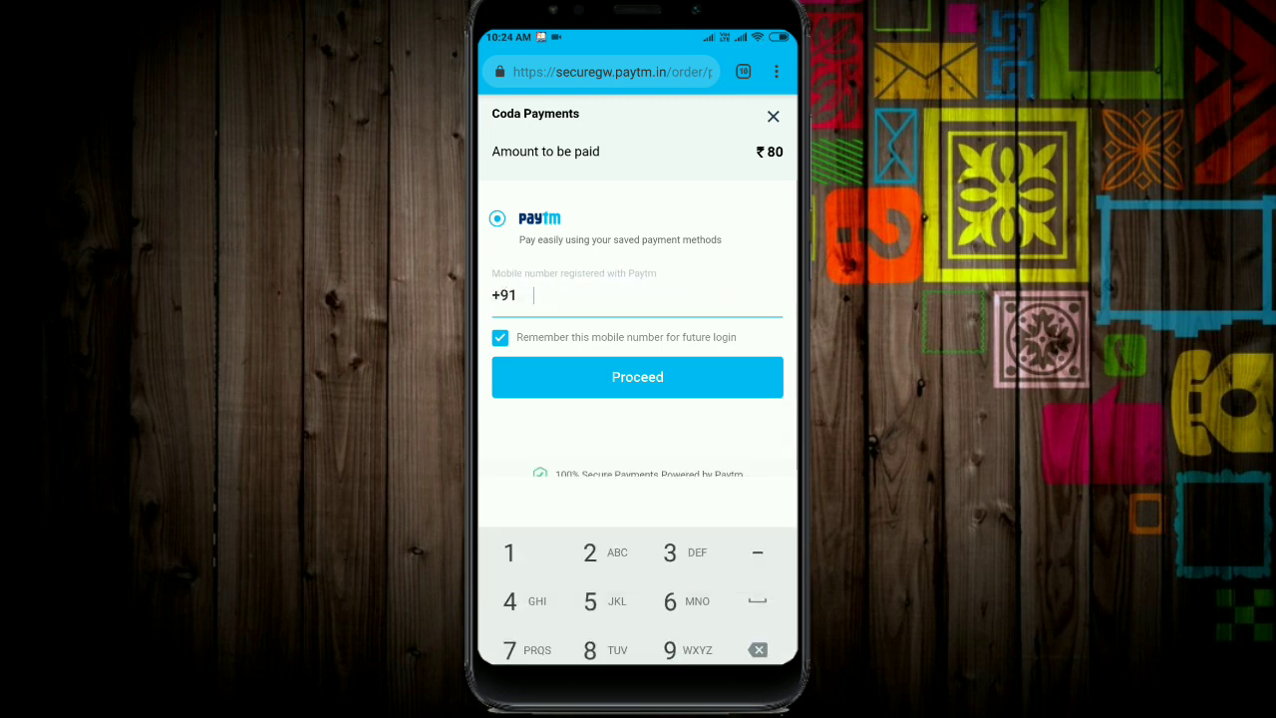
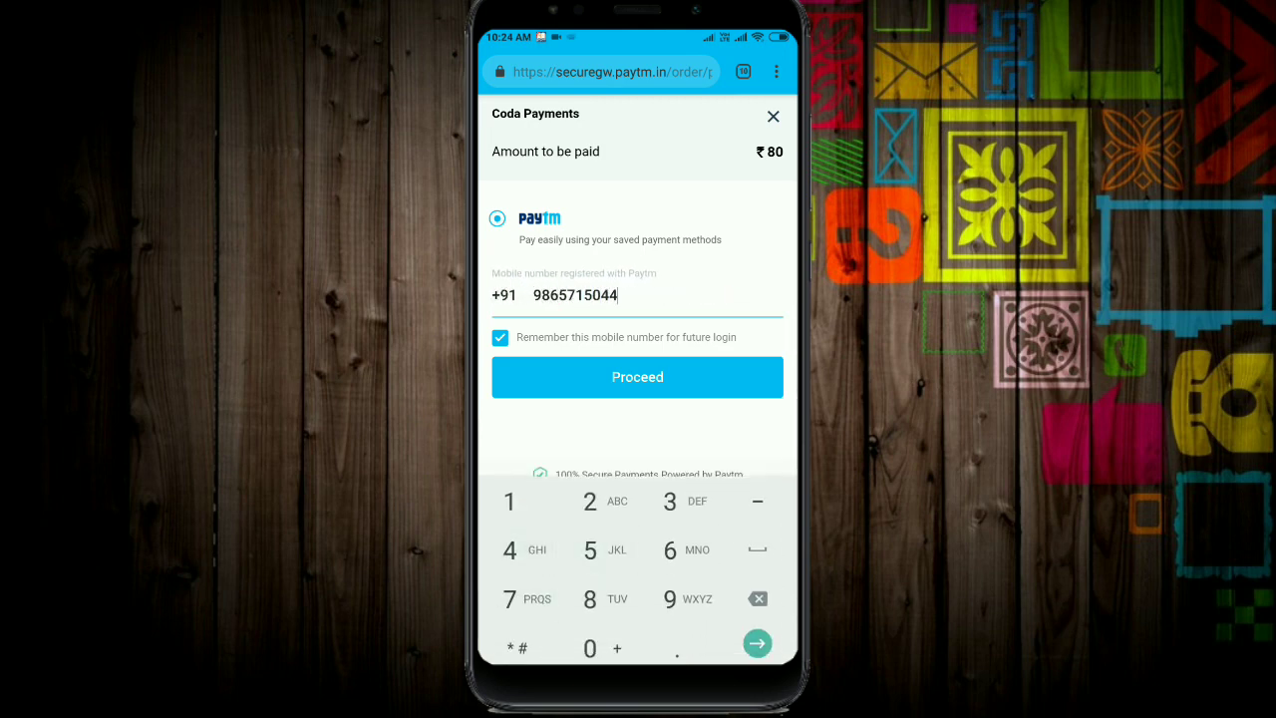
{"action": "left_click", "coordinate": [638, 377]}
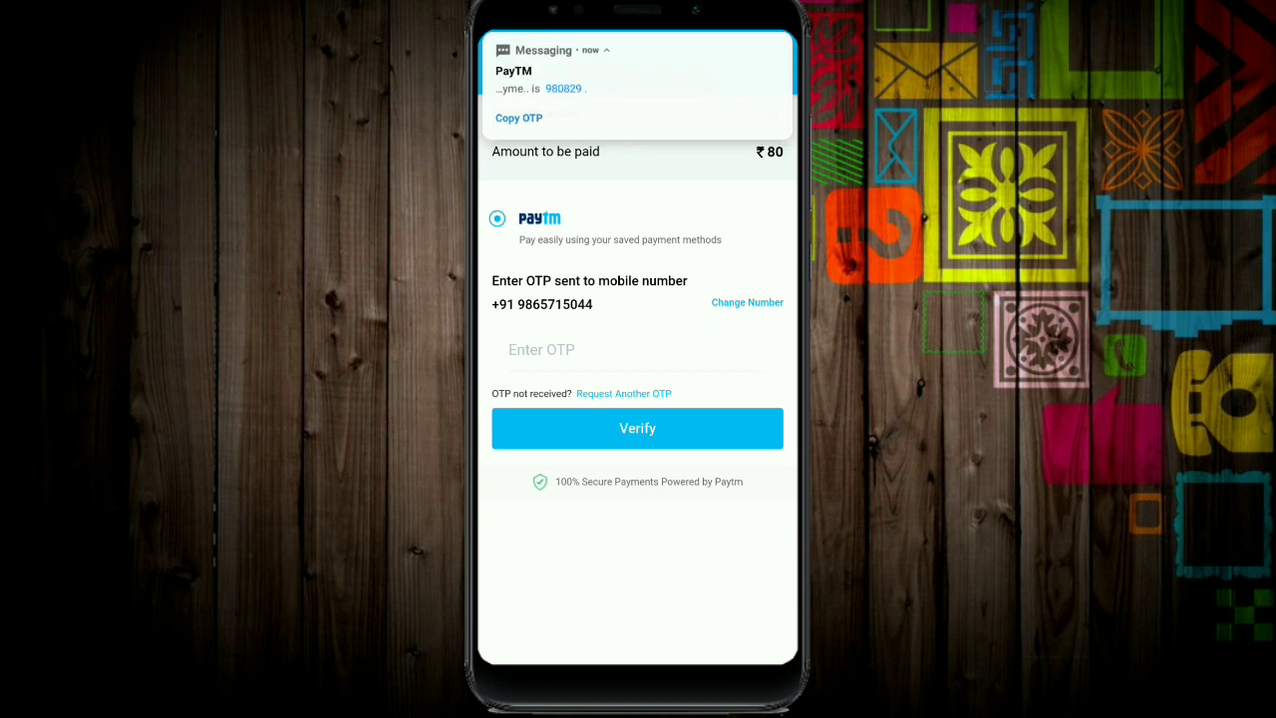
{"action": "left_click", "coordinate": [518, 118]}
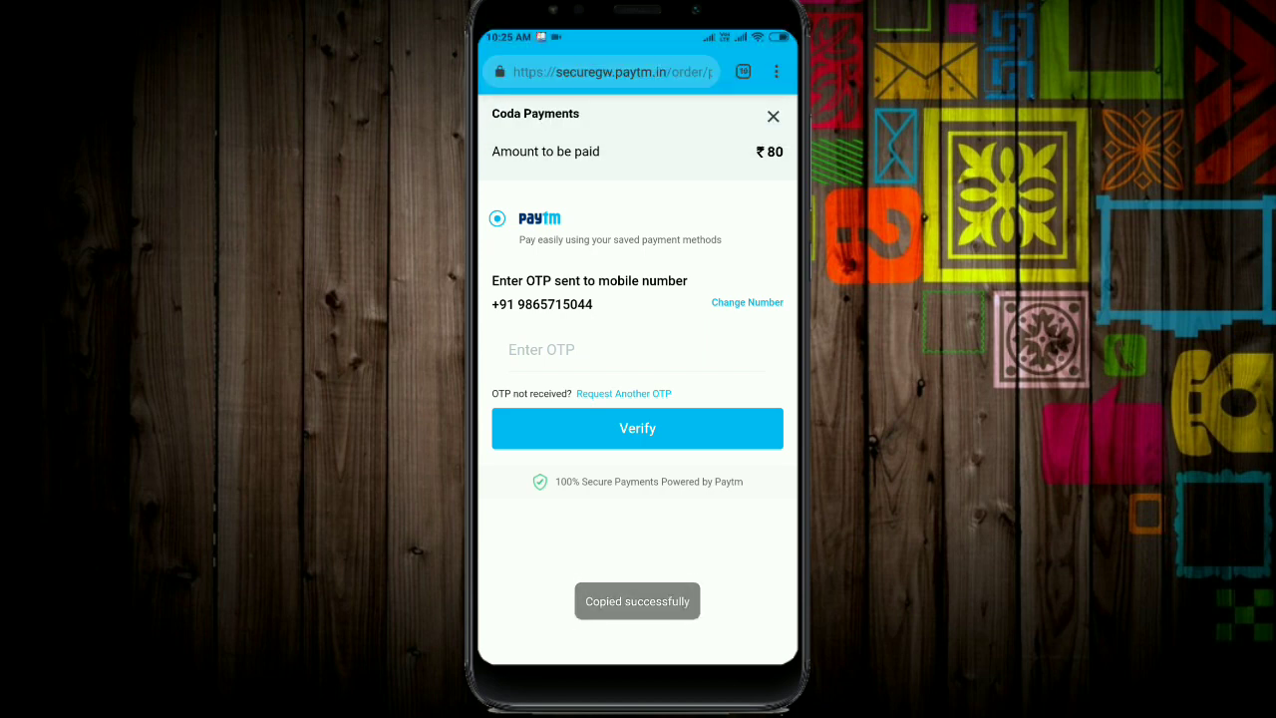
{"action": "double_click", "coordinate": [560, 351]}
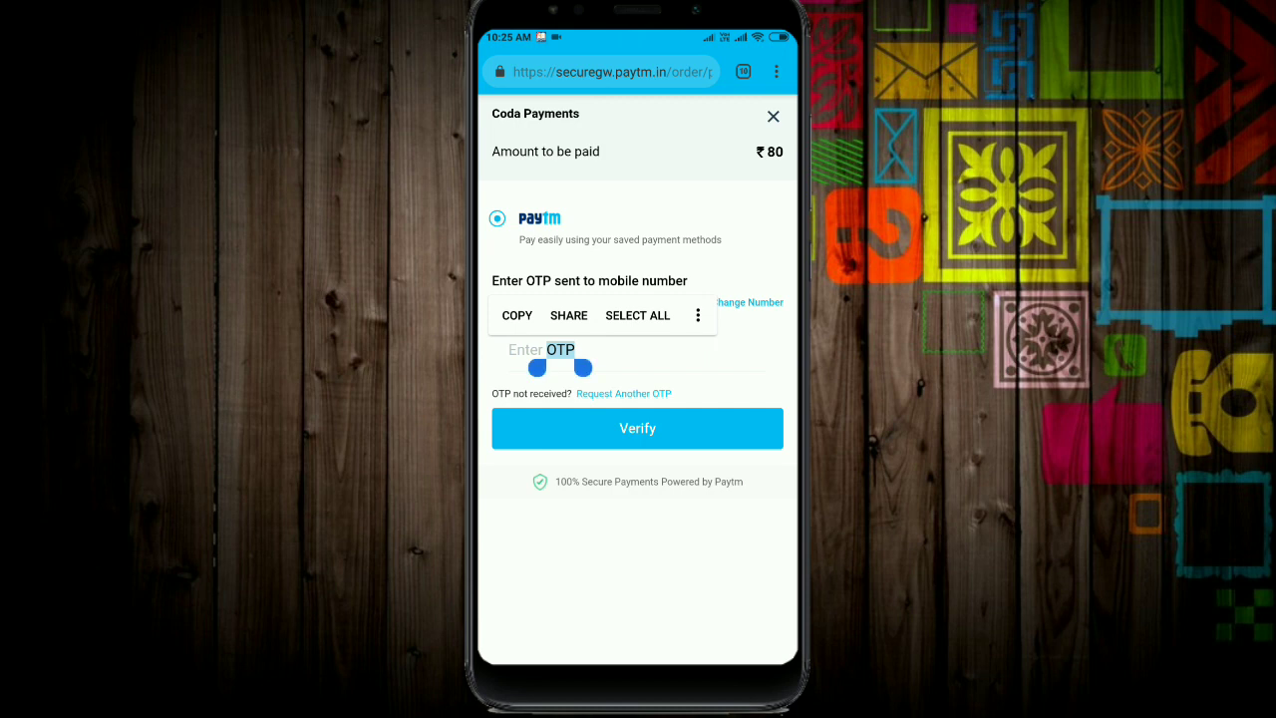
{"action": "left_click", "coordinate": [636, 349]}
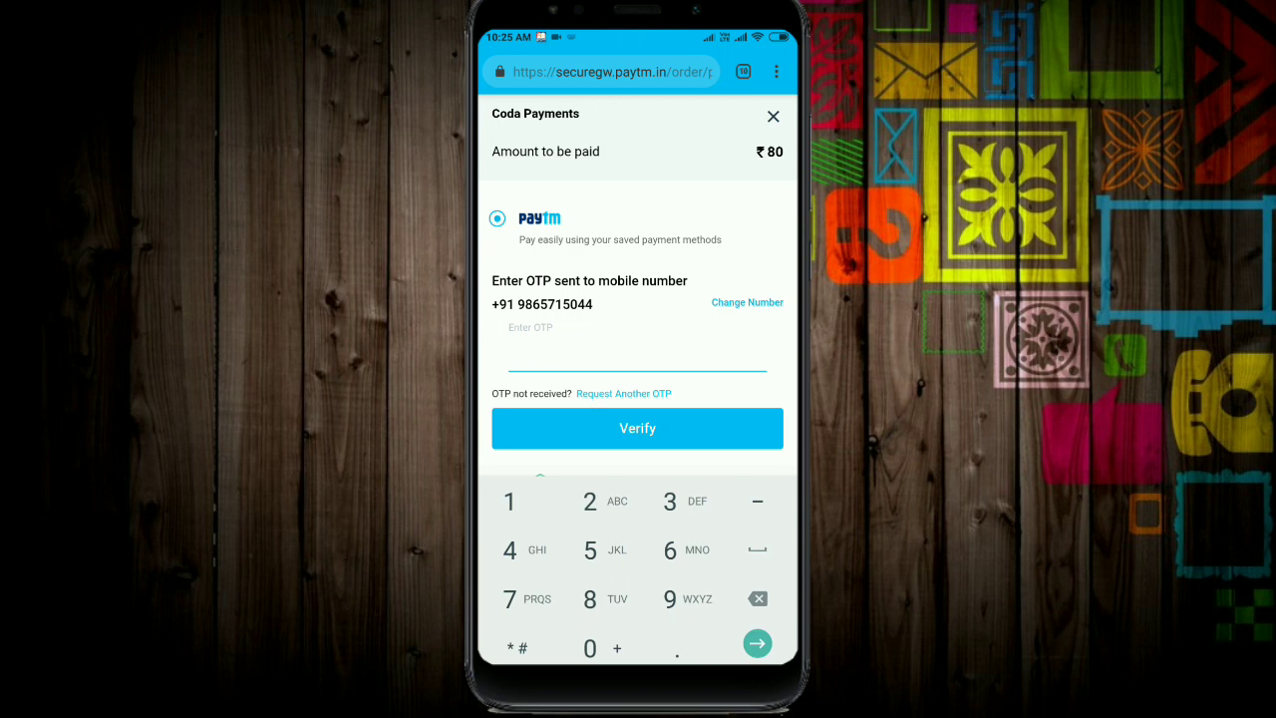
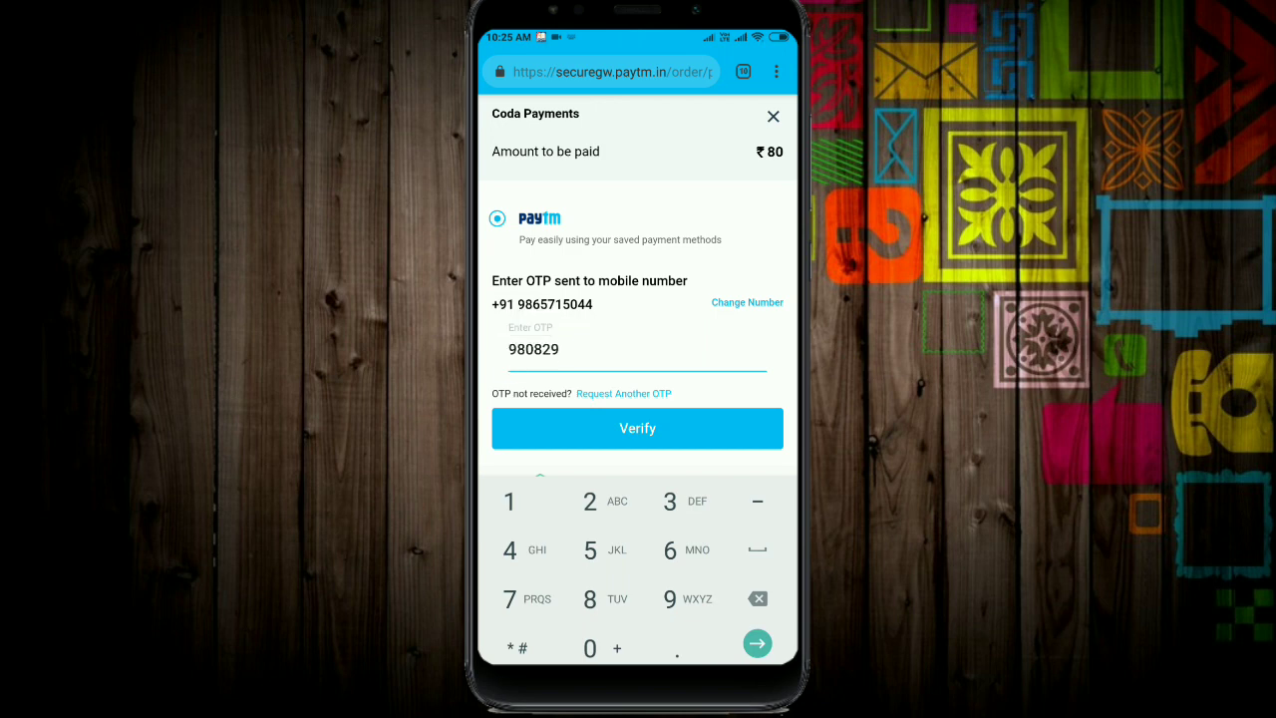
{"action": "left_click", "coordinate": [638, 427]}
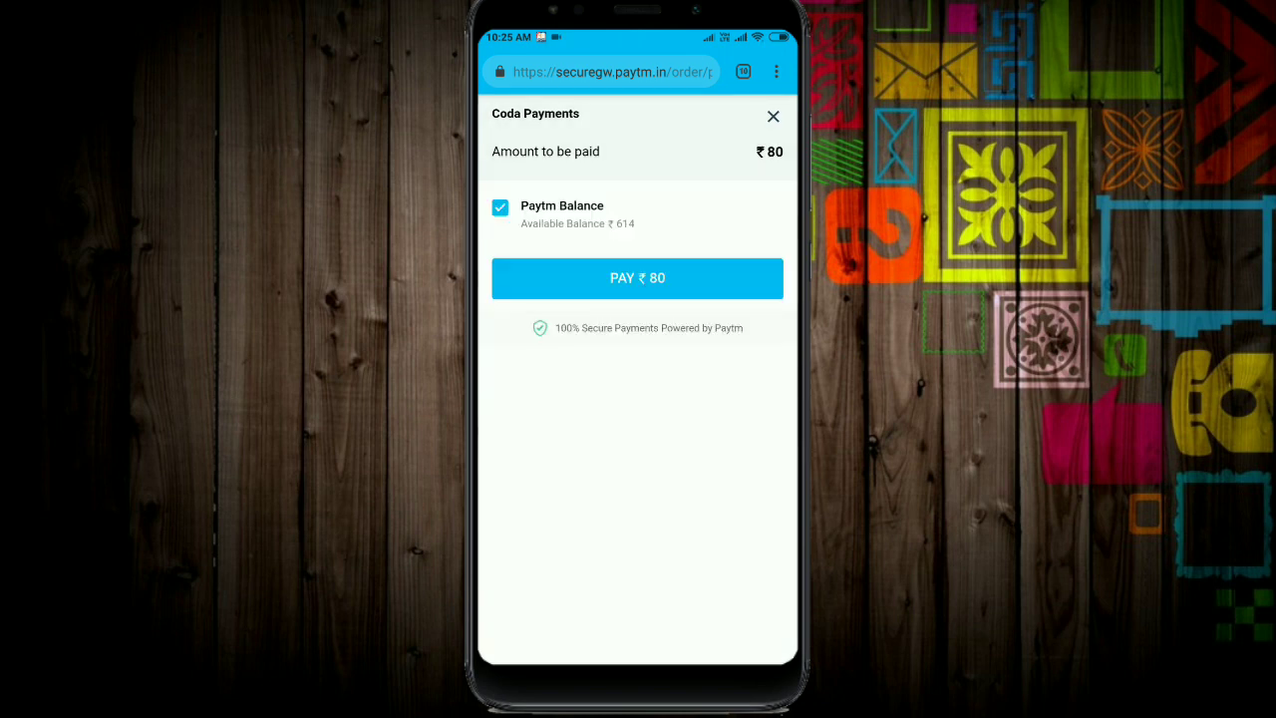
Pay ₹80 from the Paytm balance and return to the Codashop order summary showing Fulfilled
{"action": "left_click", "coordinate": [638, 279]}
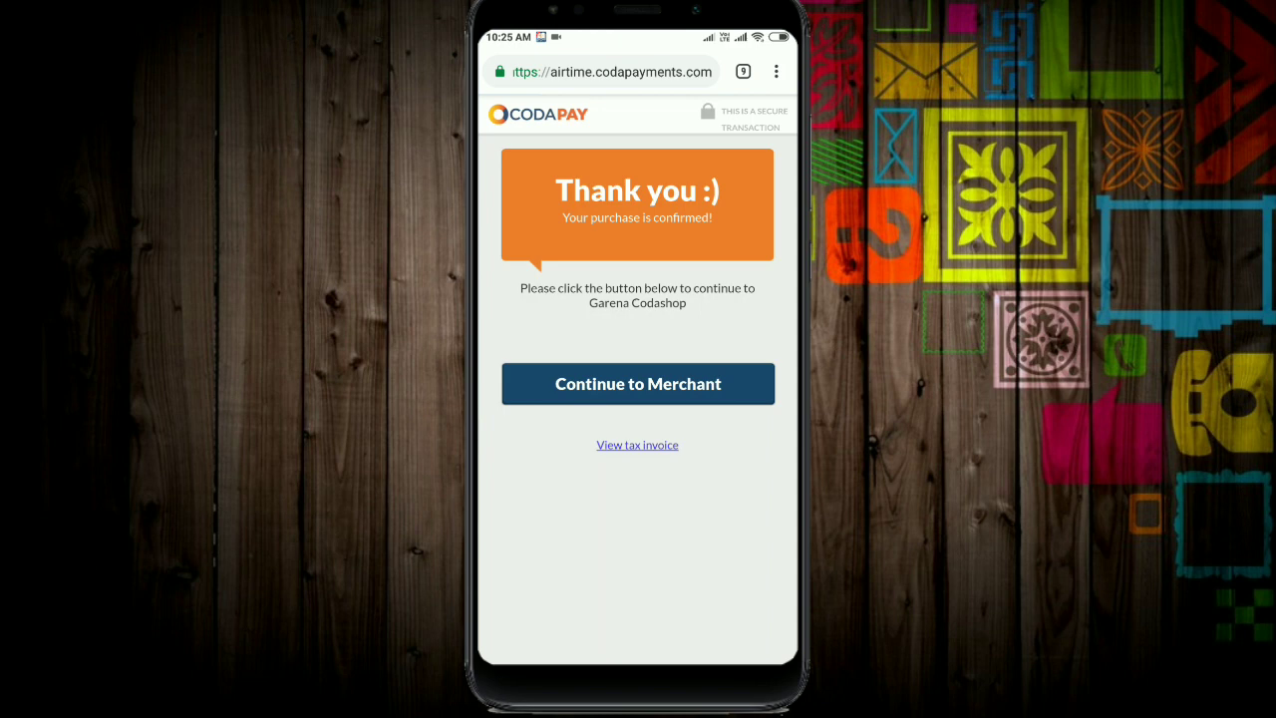
{"action": "left_click", "coordinate": [638, 383]}
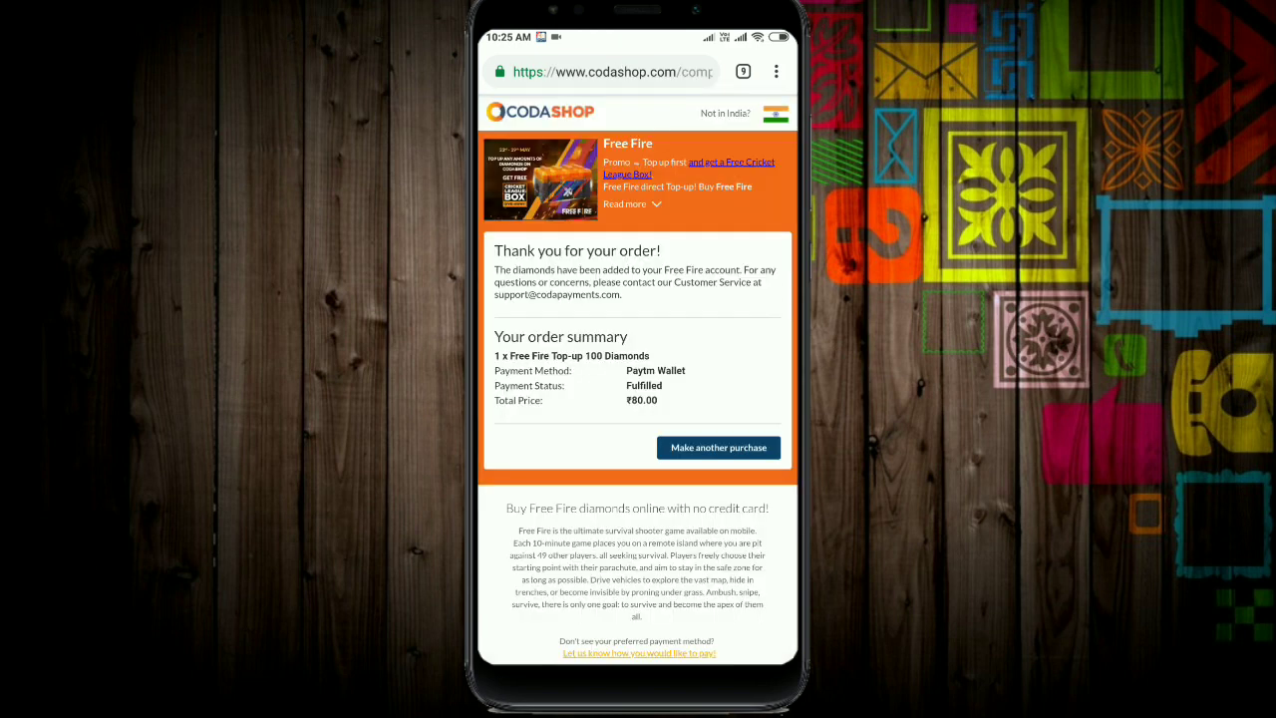